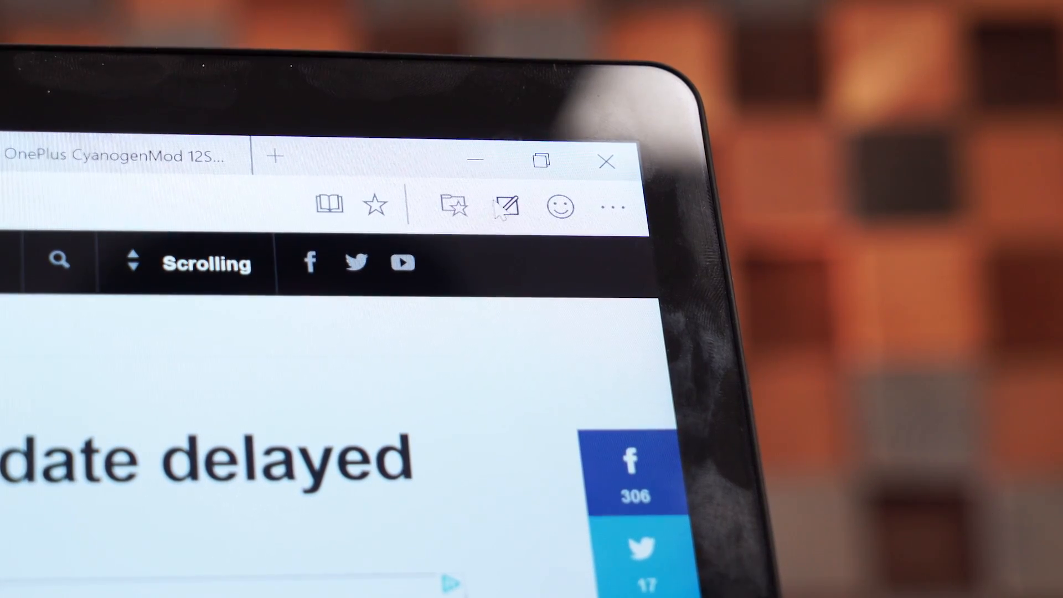
pyautogui.moveTo(505, 207)
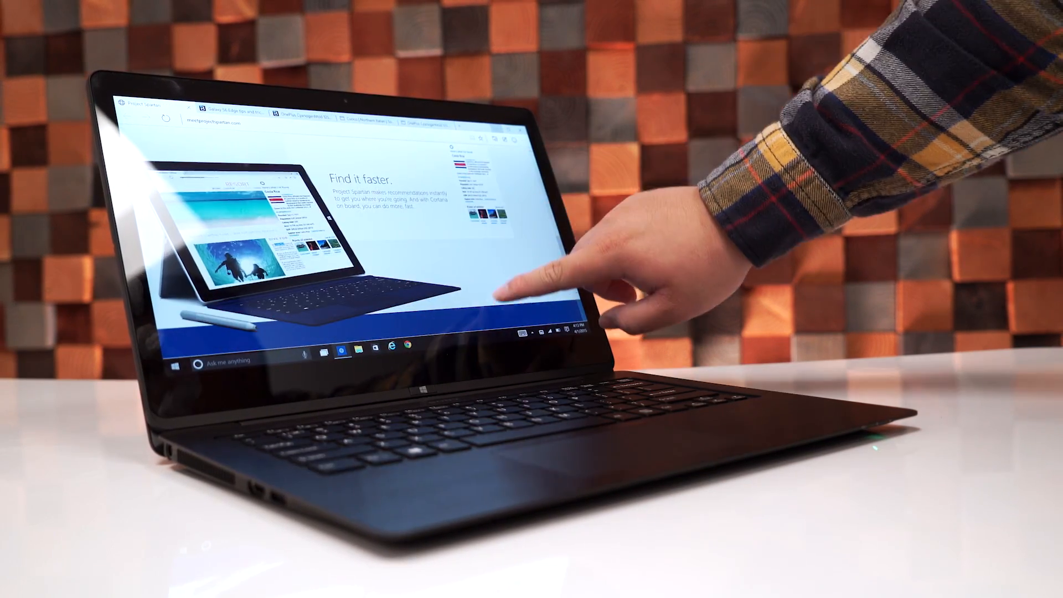
# Scroll down the Project Spartan 'Find it faster' preview page.
pyautogui.scroll(-3)
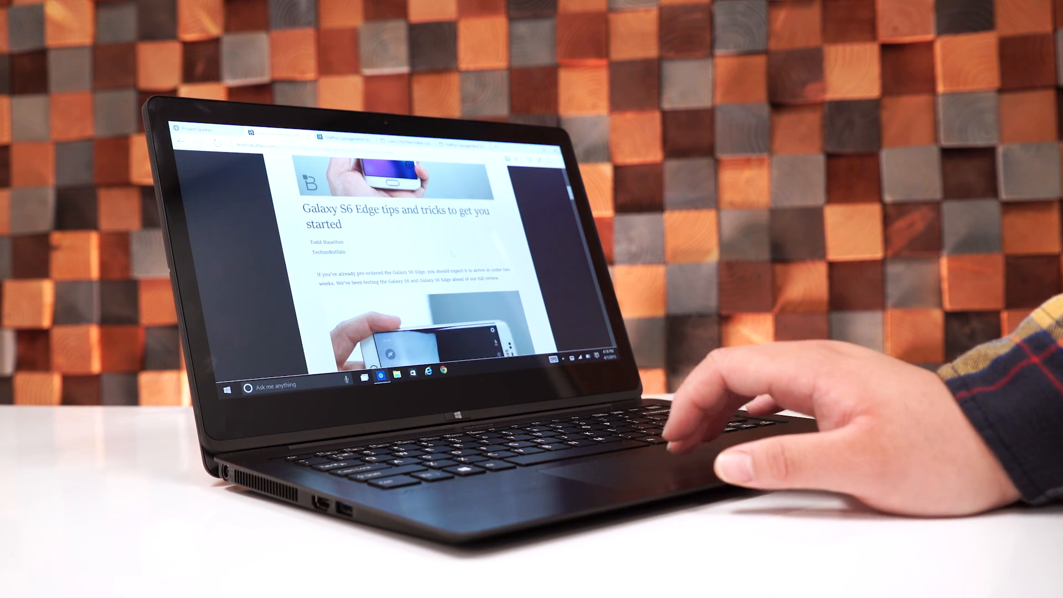
# Scroll down the Galaxy S6 Edge tips article in reading view.
pyautogui.scroll(-3)
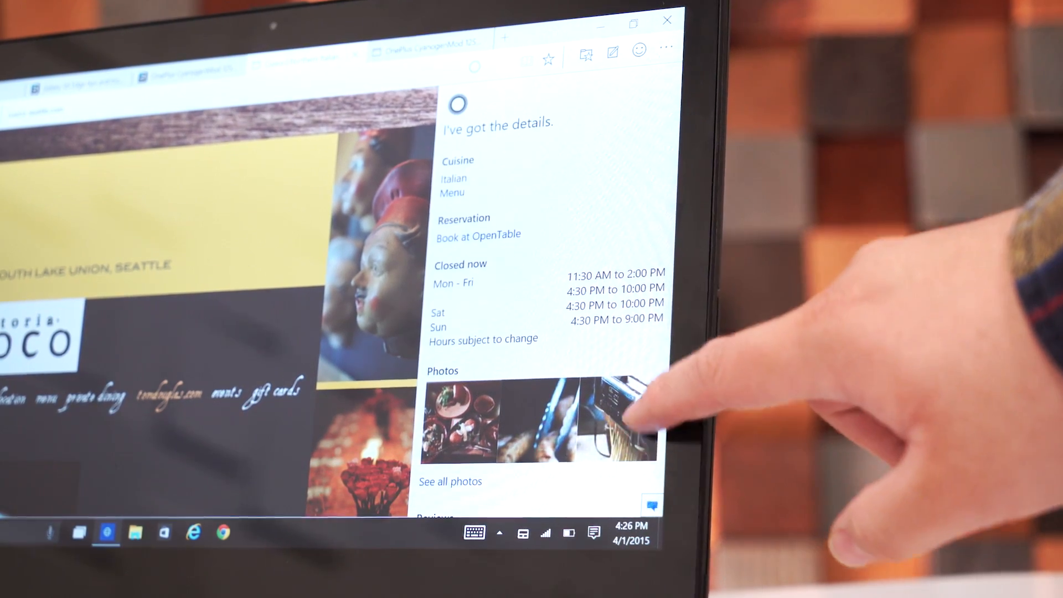
# Scroll down the Cortana pane showing the restaurant's cuisine, hours and photos.
pyautogui.scroll(-3)
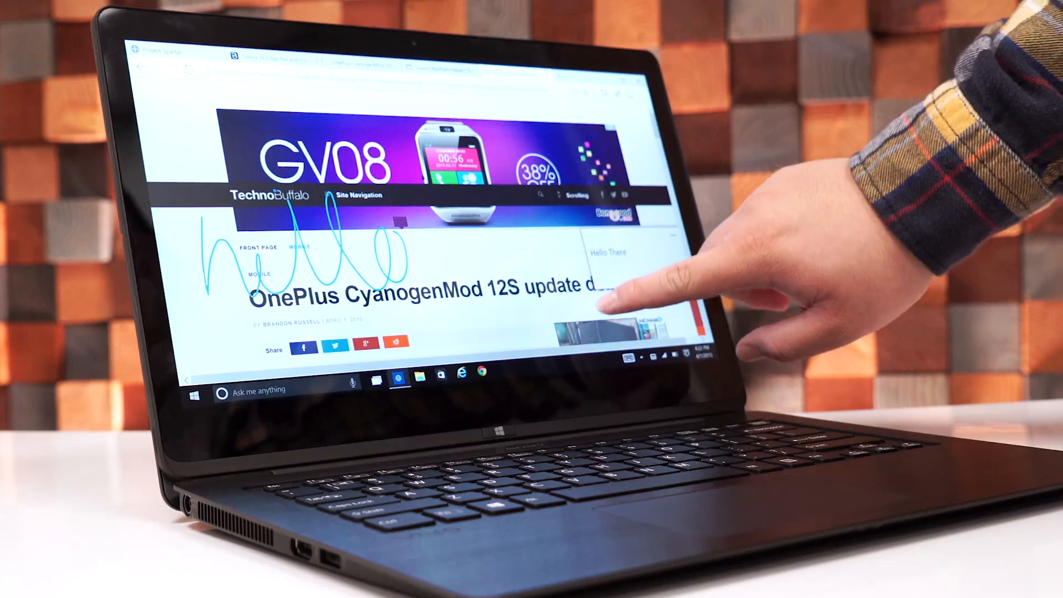
# Scroll down the OnePlus CyanogenMod 12S article with the handwritten 'hello' note.
pyautogui.scroll(-3)
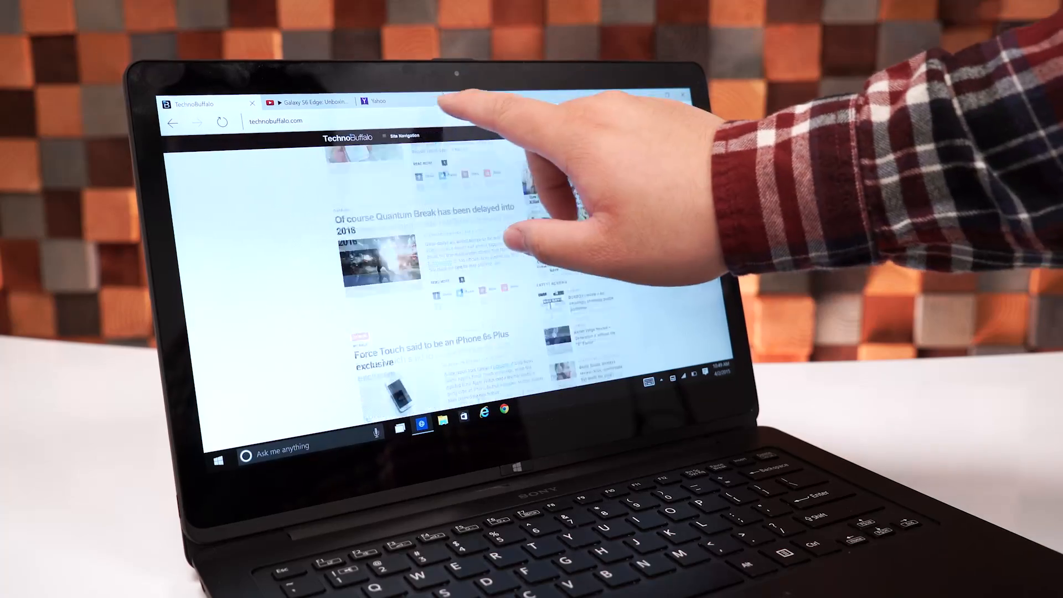
# Open a new tab showing frequently visited sites.
pyautogui.click(528, 99)
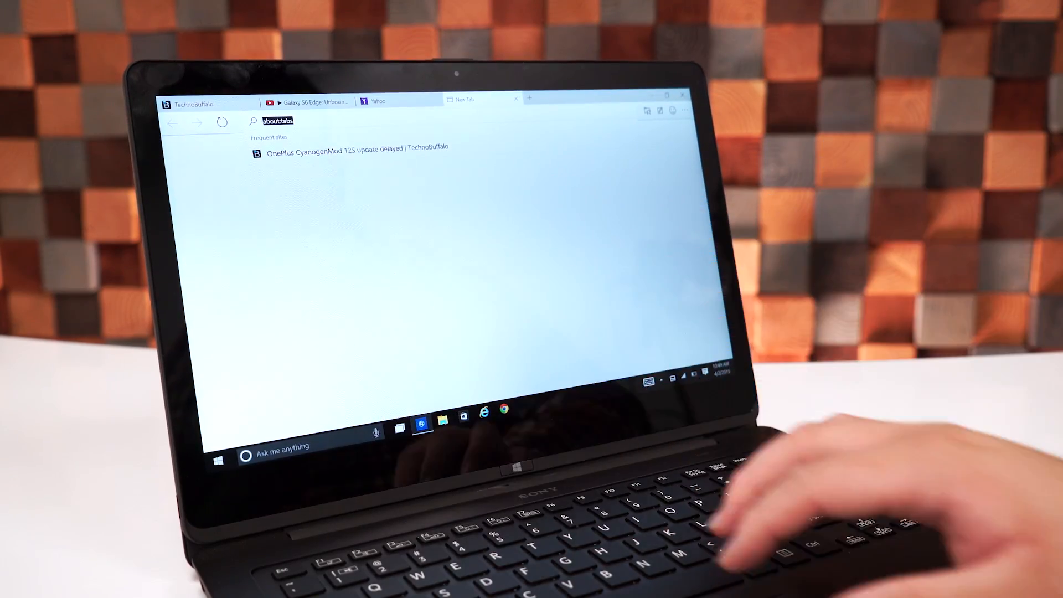